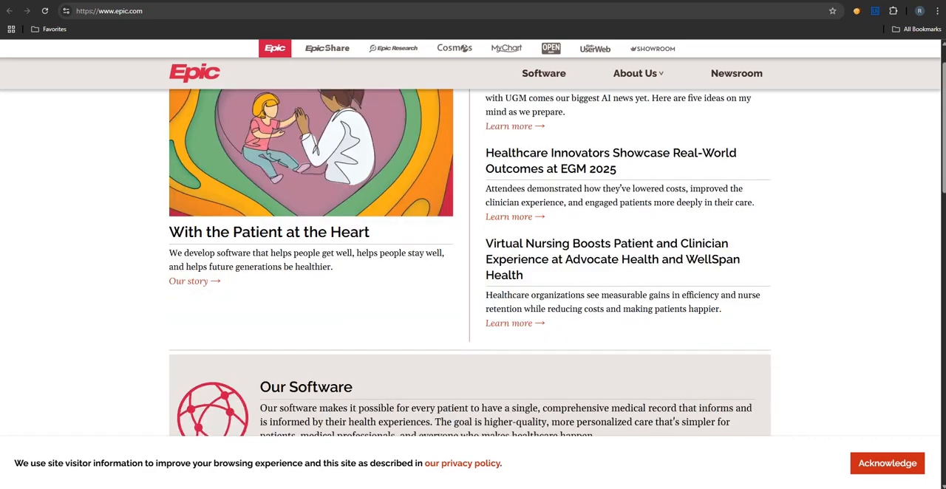
scroll("down", 3)
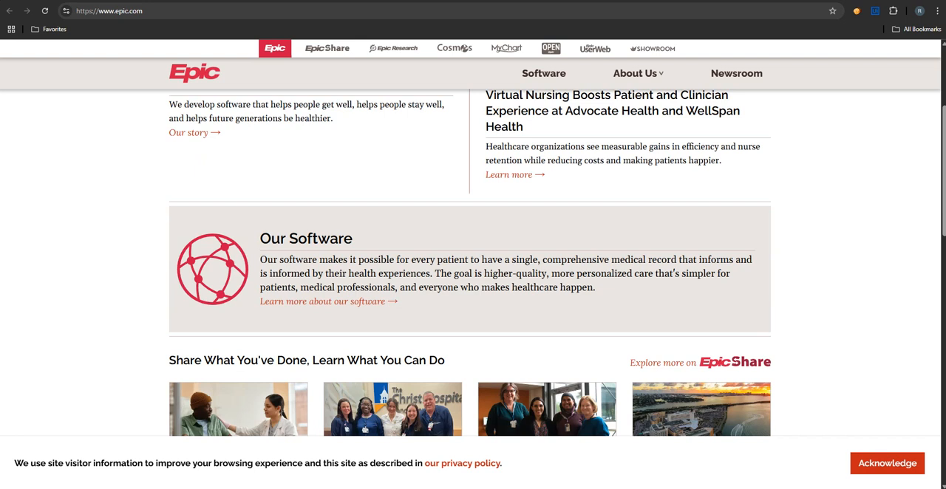
scroll("down", 3)
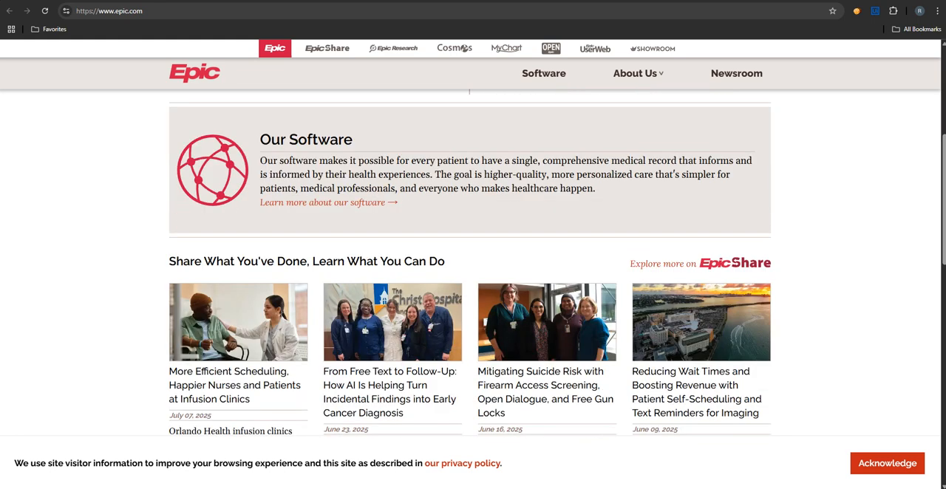
scroll("down", 3)
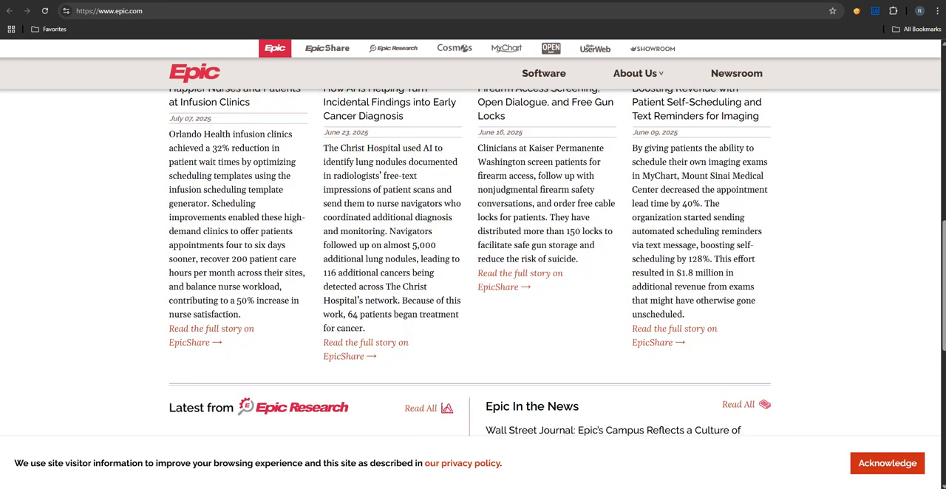
scroll("down", 3)
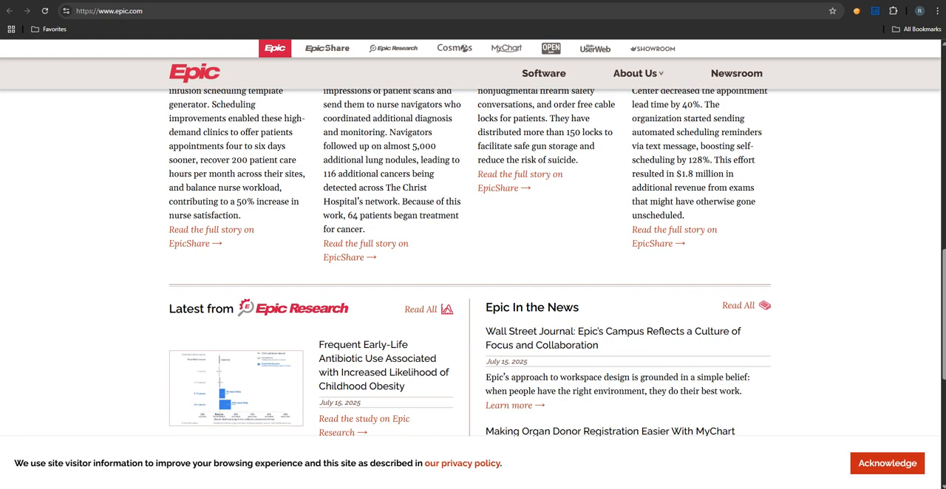
scroll("down", 3)
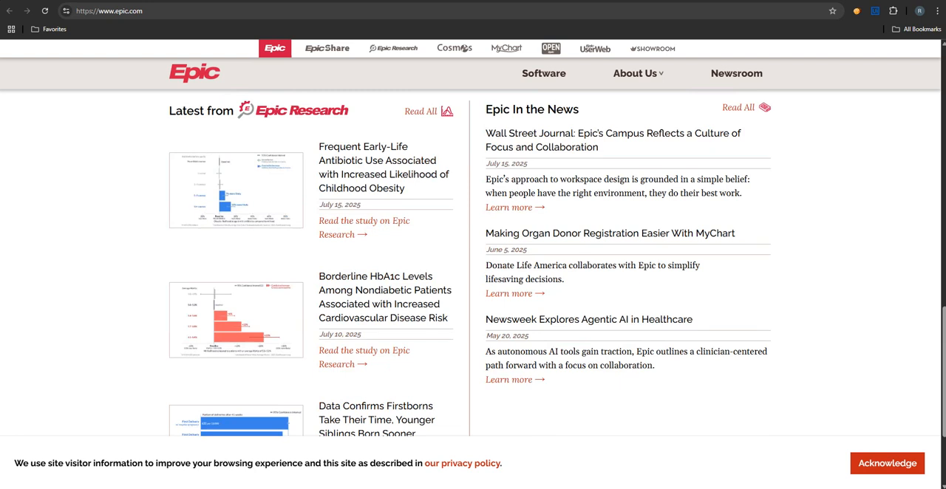
scroll("down", 3)
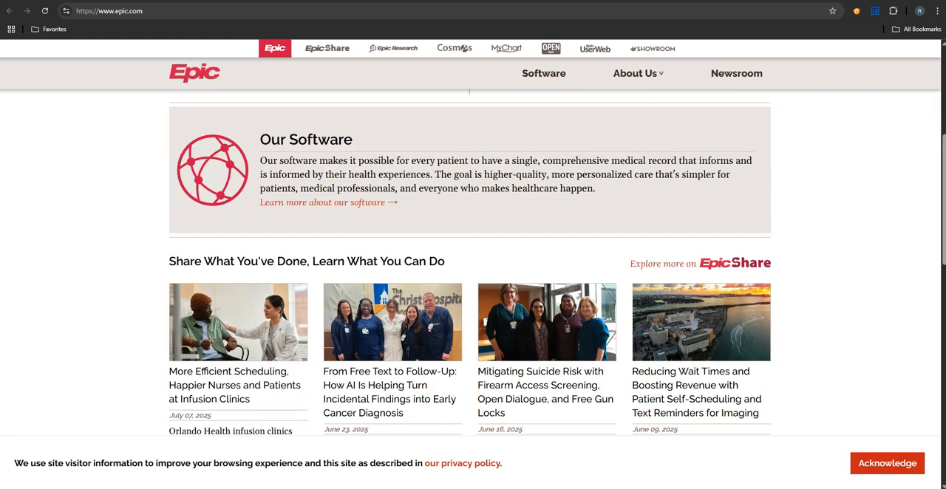
scroll("down", 3)
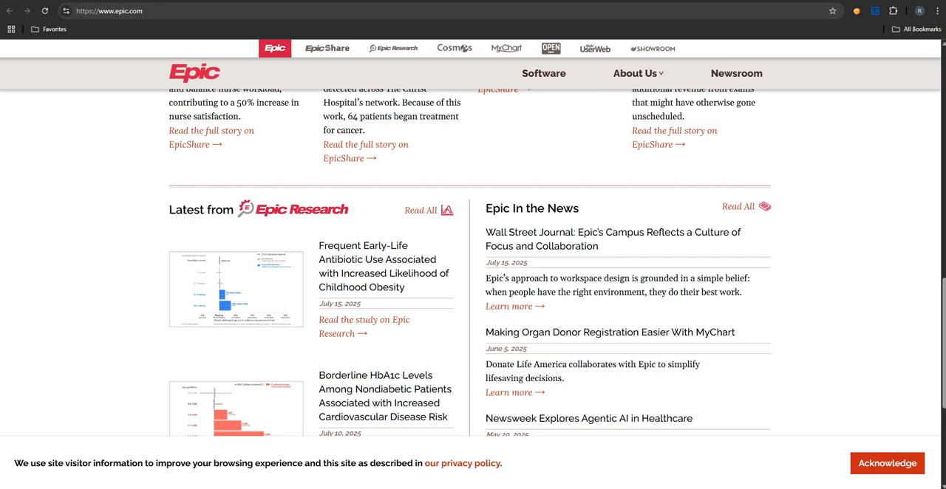
scroll("down", 3)
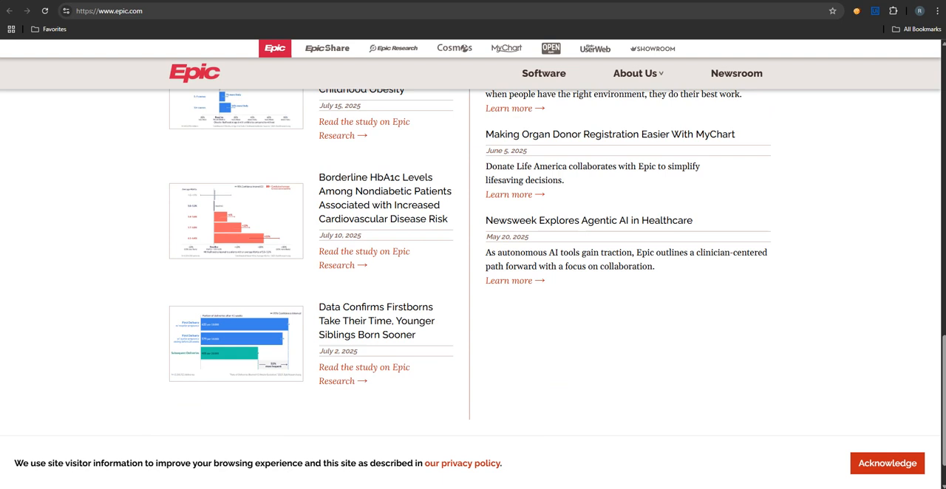
scroll("down", 3)
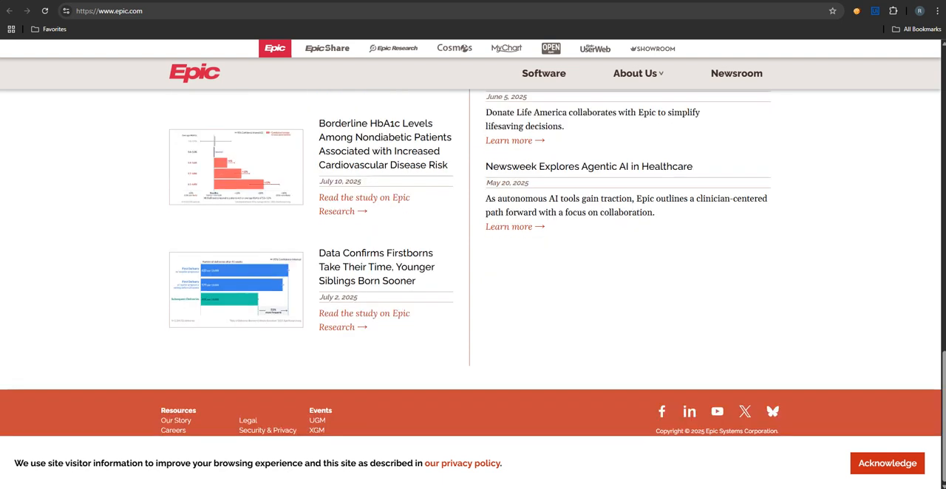
scroll("up", 3)
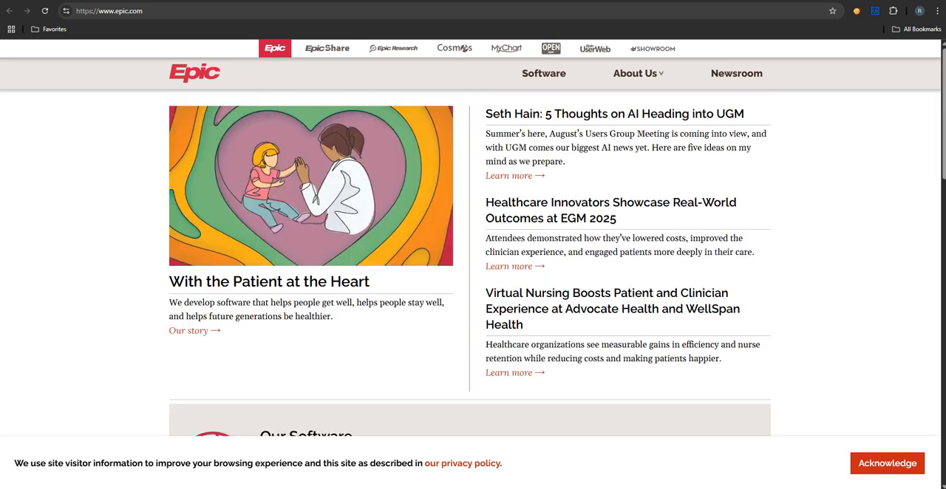
scroll("down", 3)
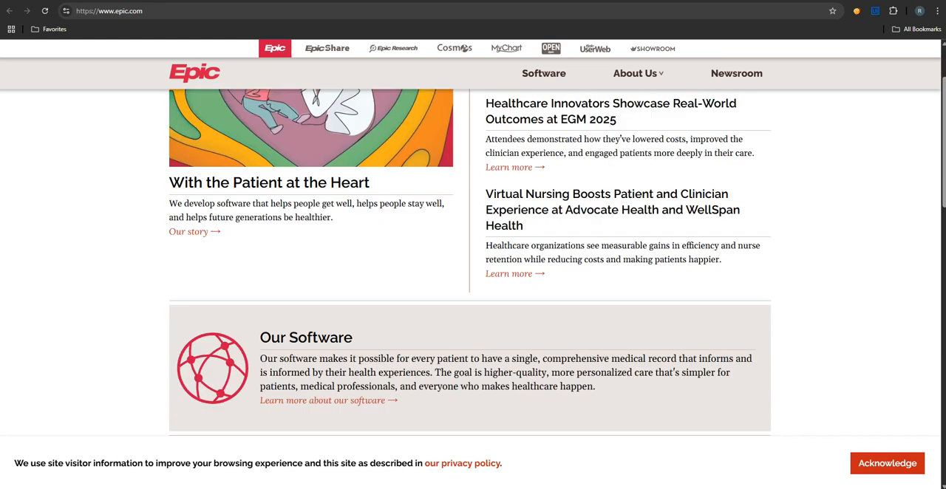
scroll("down", 3)
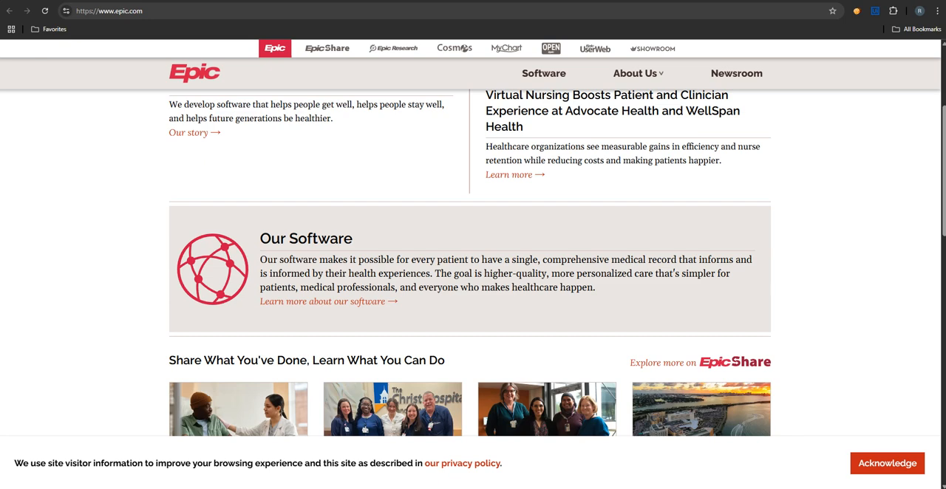
scroll("down", 3)
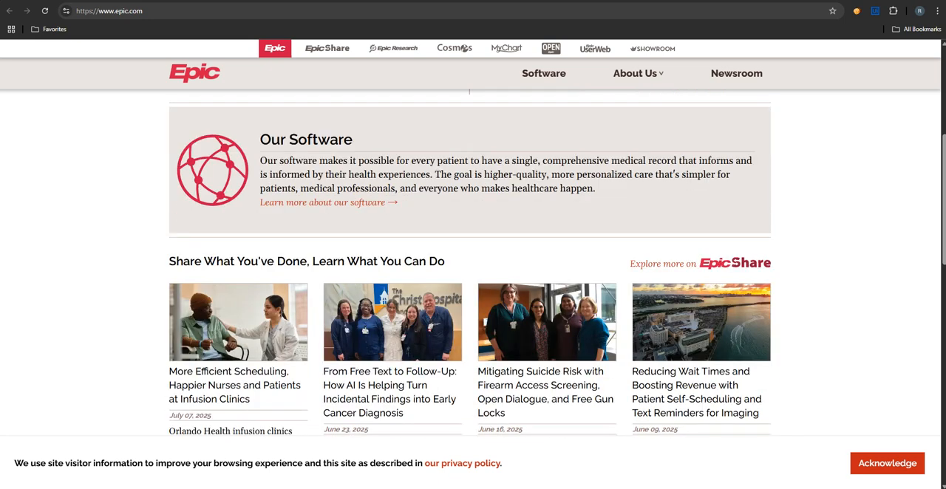
scroll("down", 3)
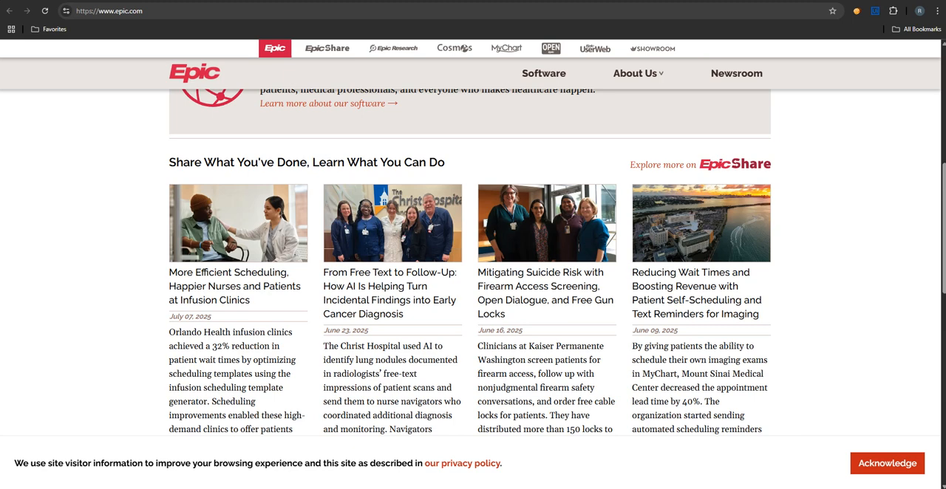
scroll("down", 3)
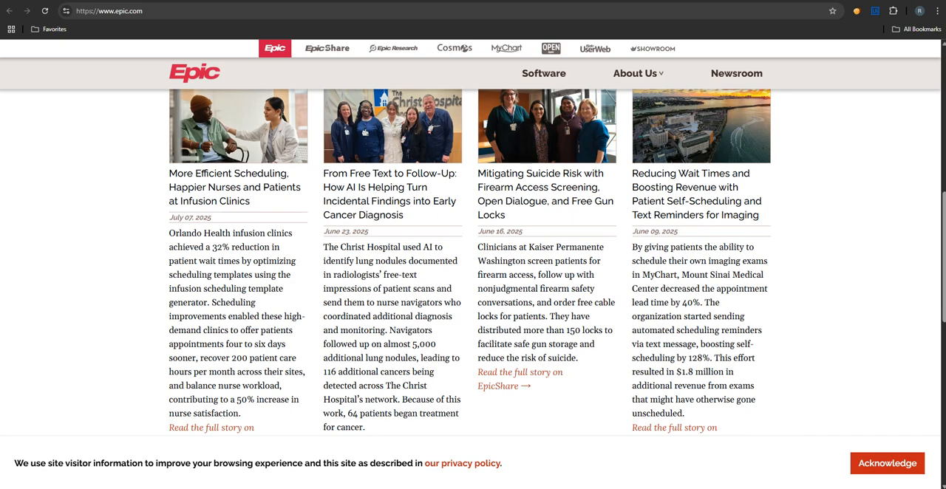
scroll("down", 3)
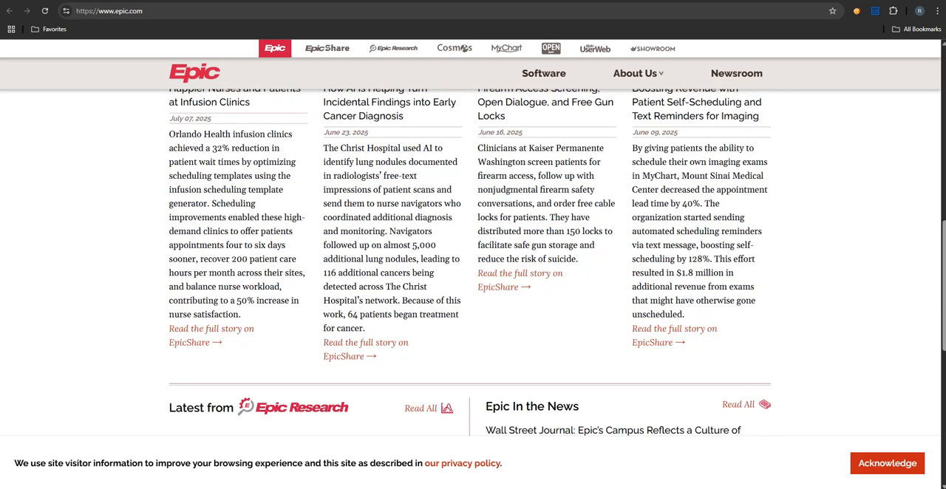
scroll("down", 3)
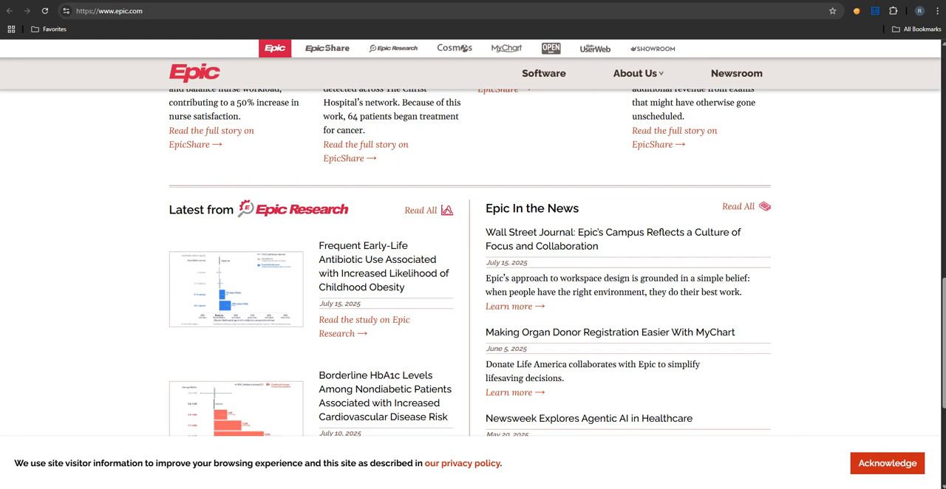
scroll("down", 3)
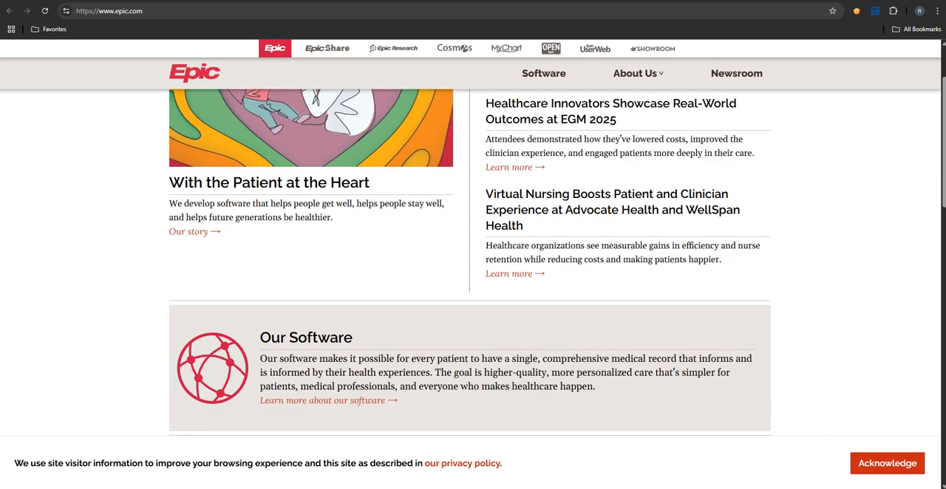
scroll("down", 3)
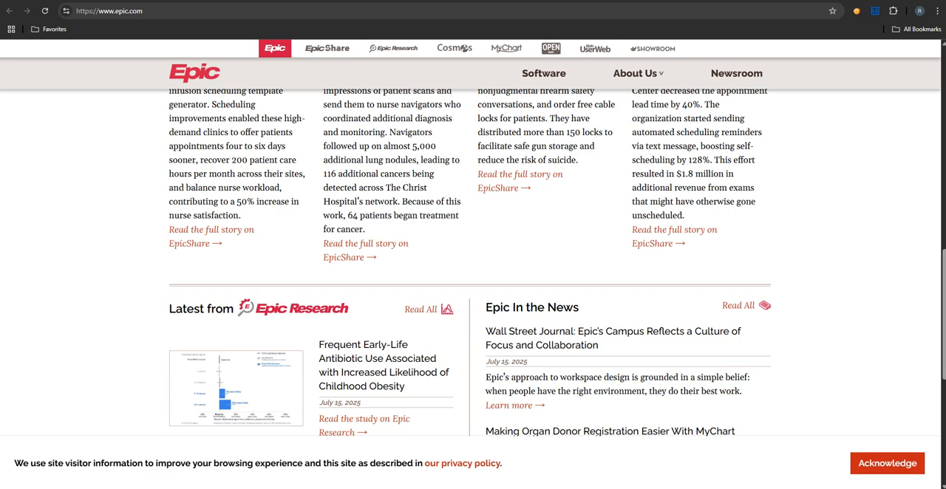
scroll("down", 3)
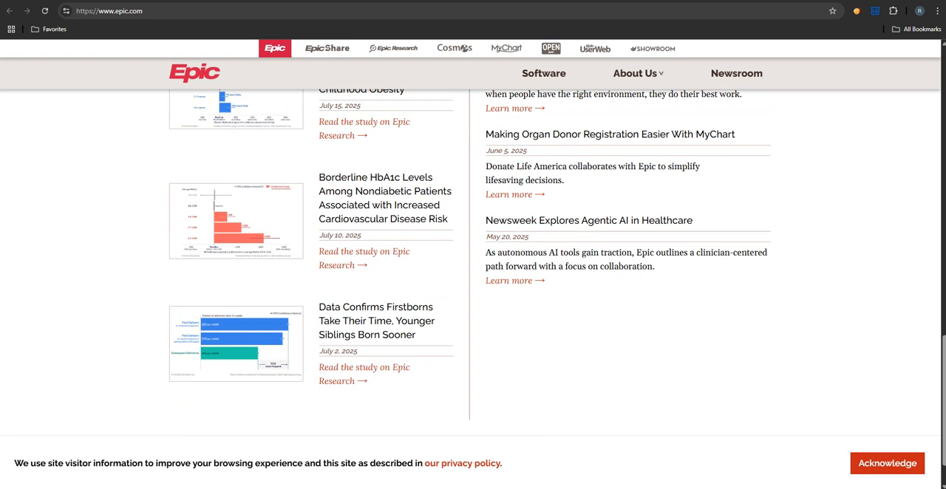
scroll("down", 3)
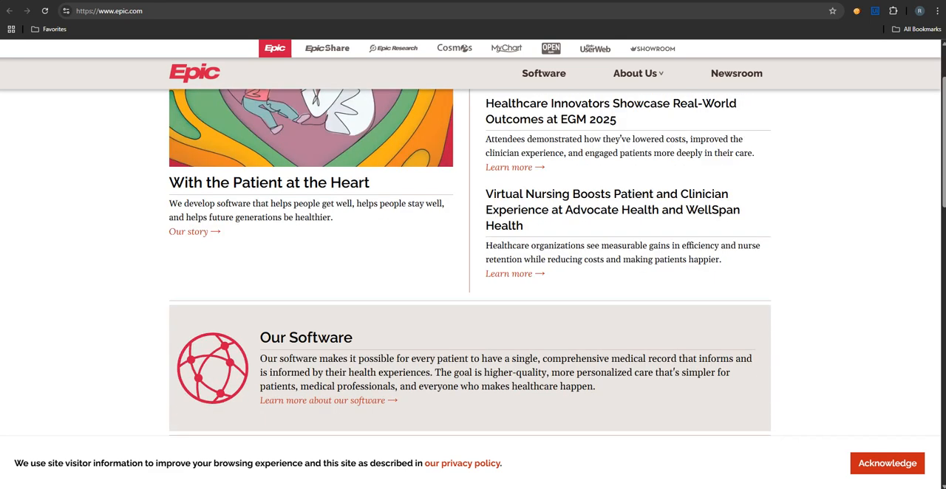
scroll("down", 3)
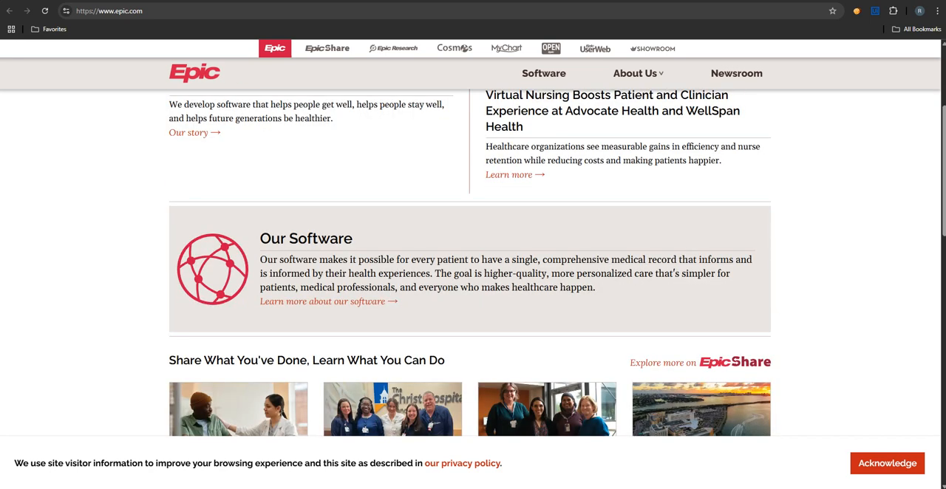
scroll("down", 3)
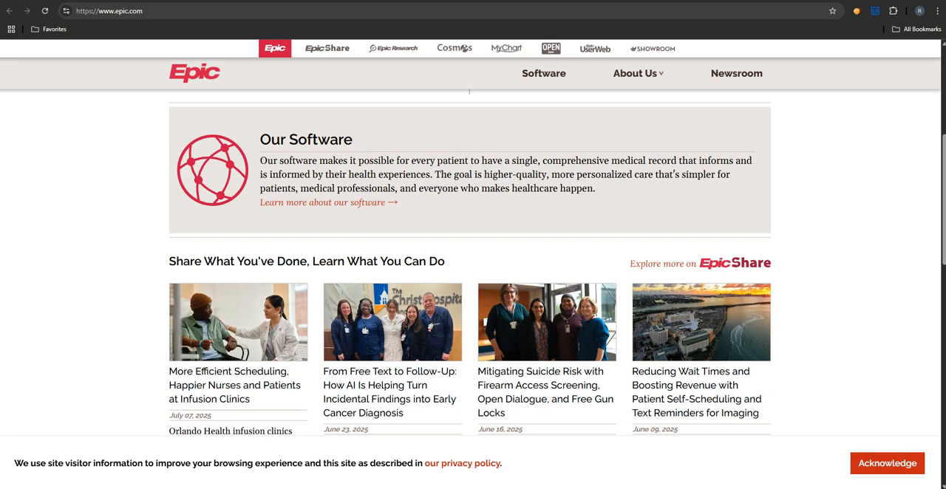
scroll("down", 3)
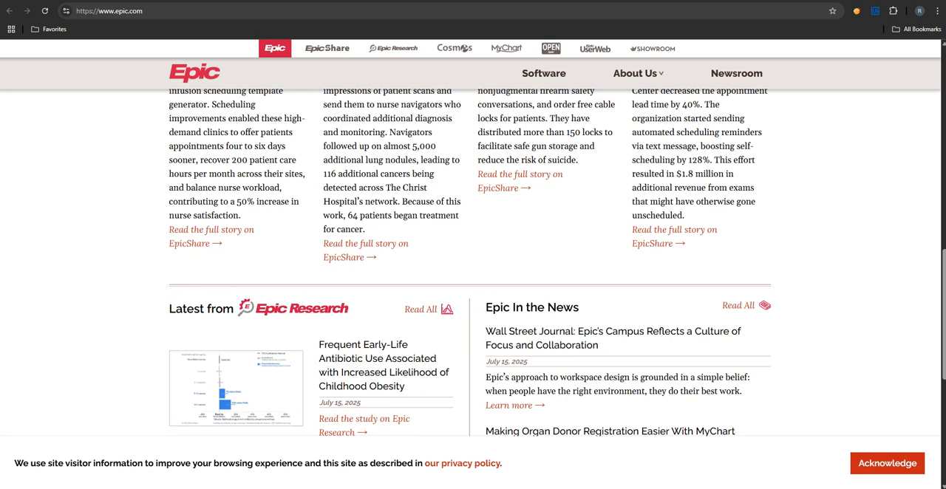
scroll("down", 3)
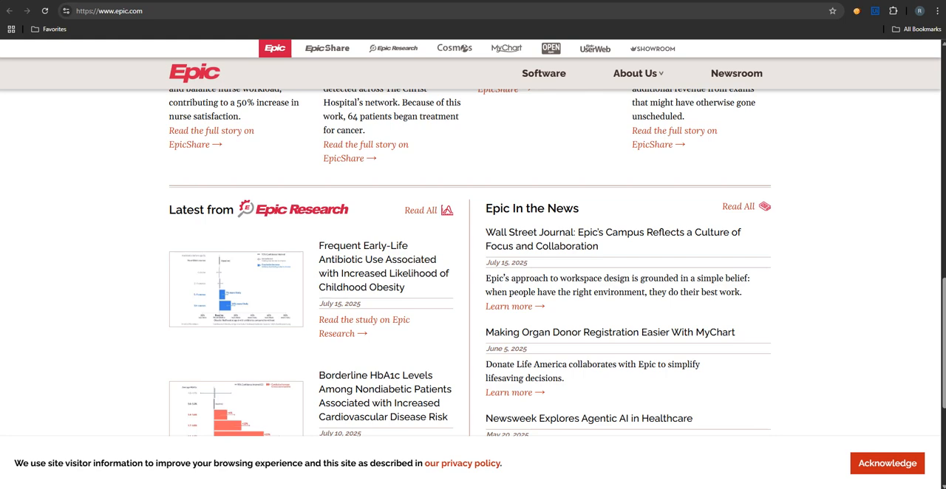
scroll("down", 3)
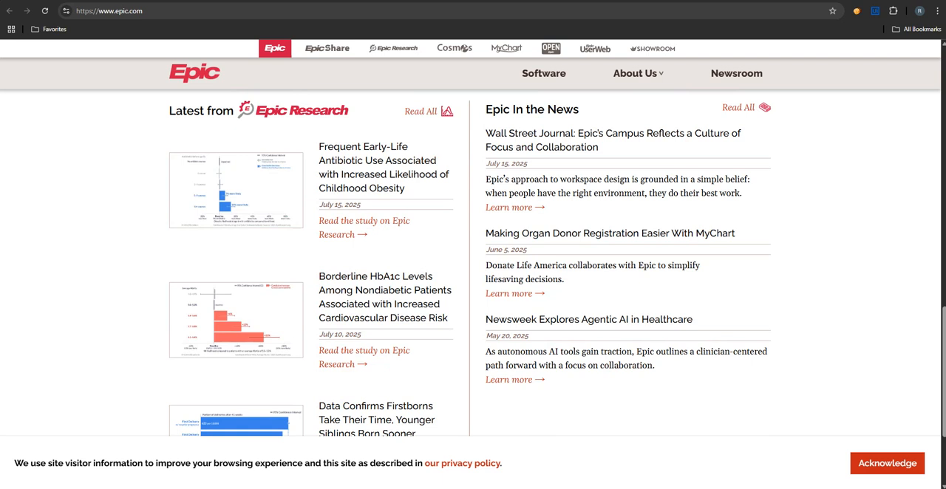
scroll("down", 3)
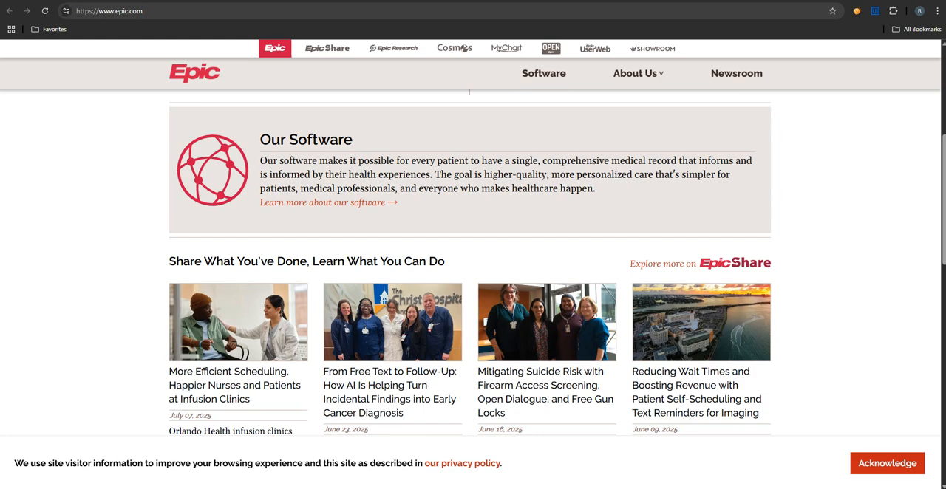
scroll("down", 3)
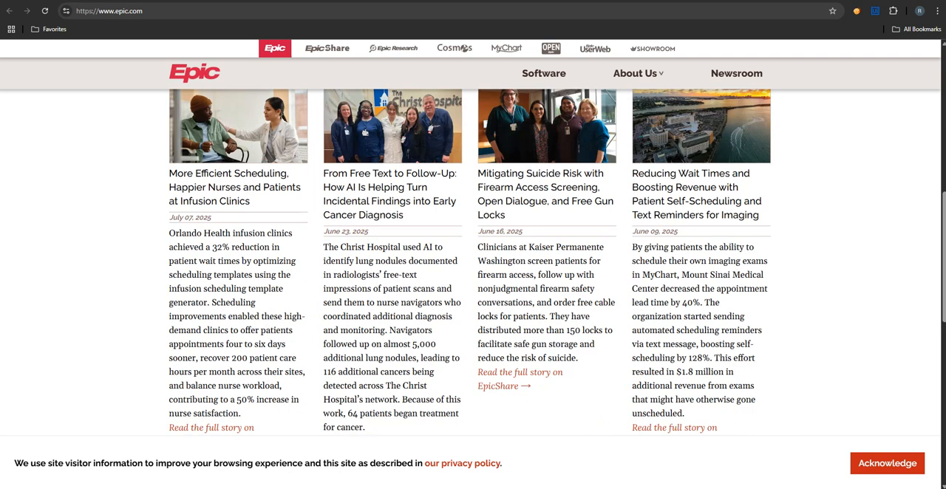
scroll("down", 3)
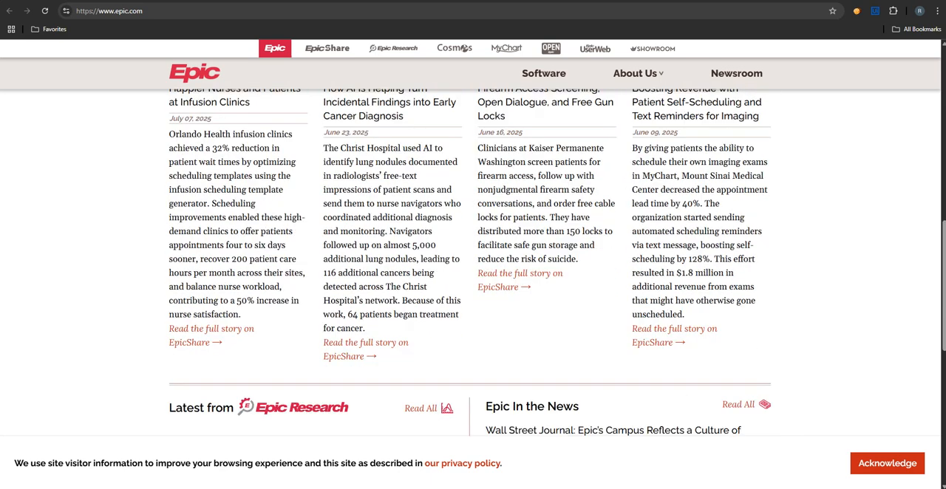